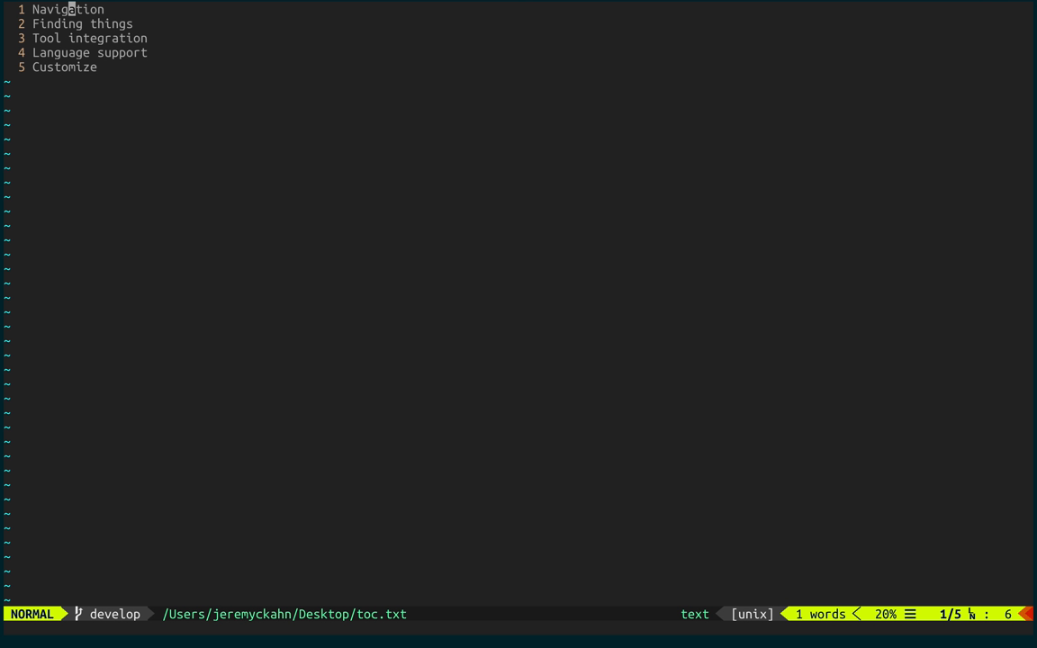
- Open ~/dotfiles/.vimrc in a new tab with :tabe, Tab-completing the path
type(":t")
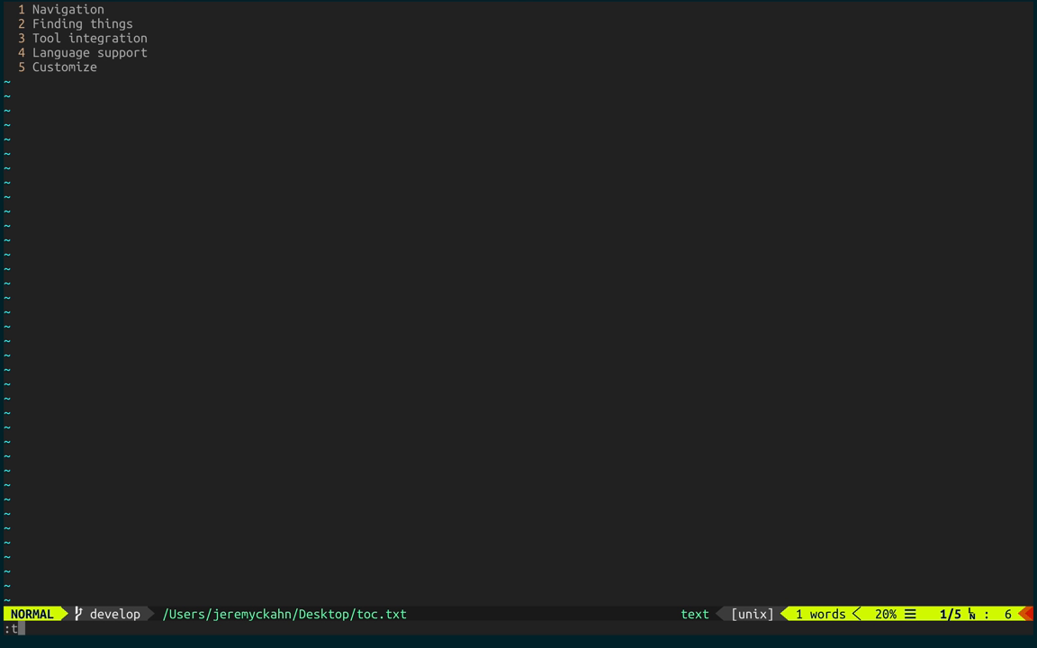
type("abe ~/")
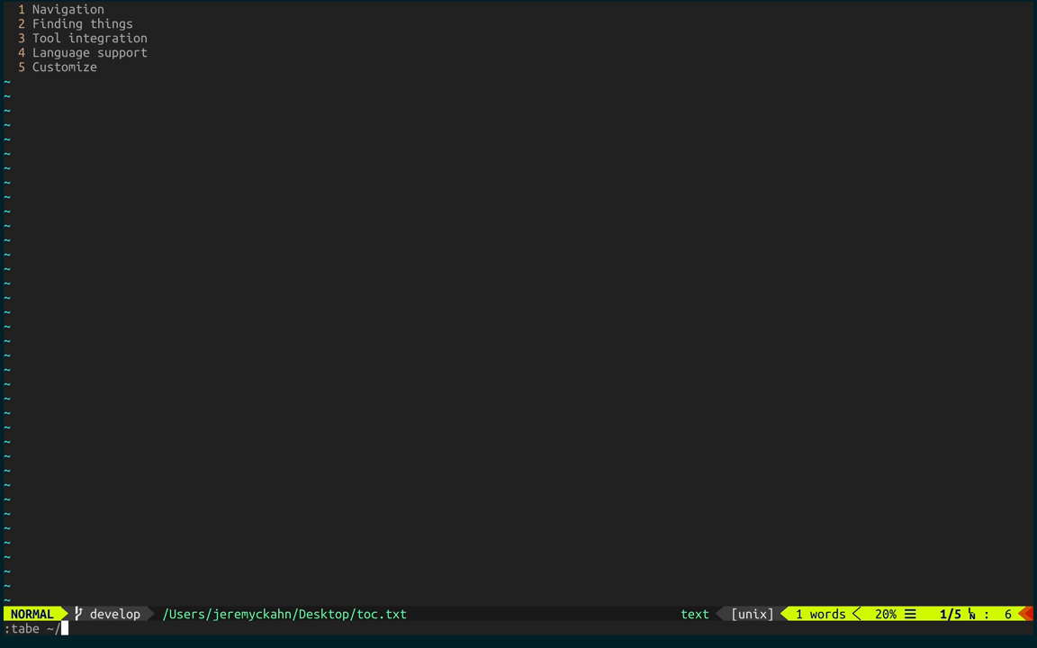
type("dotfiles/.vimrc")
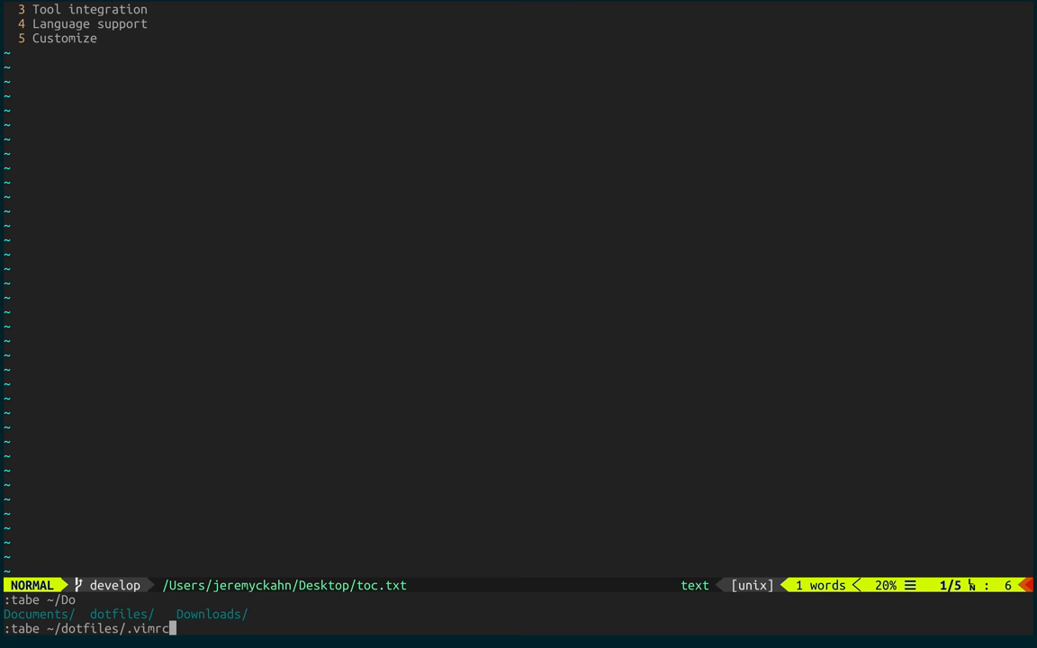
key("Return")
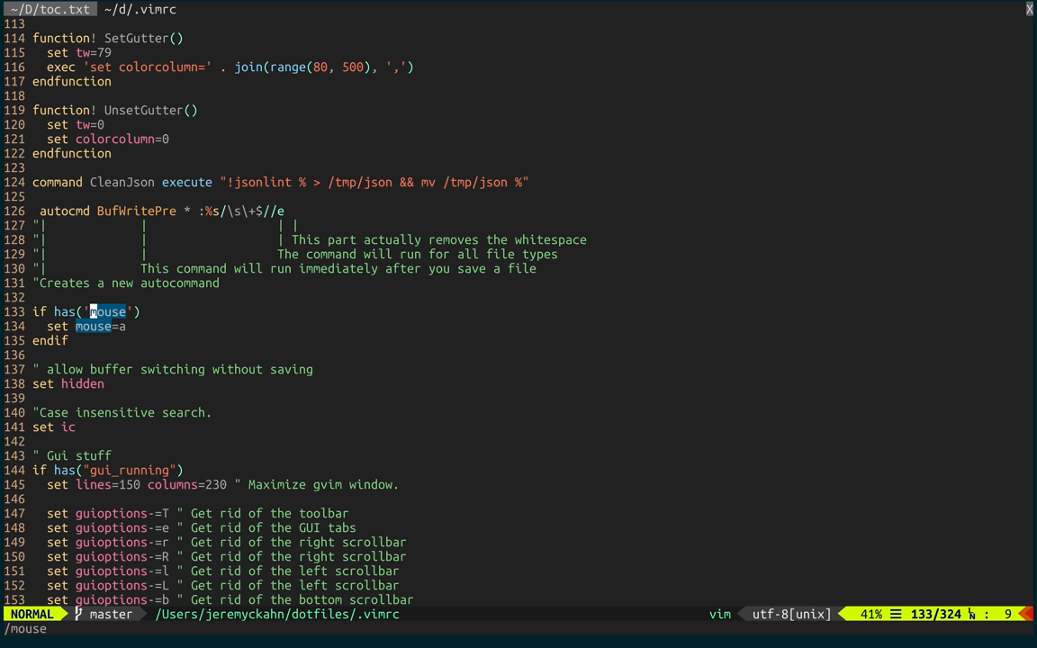
- Visually select the 'set mouse=a' line on line 134 in line mode
key("V")
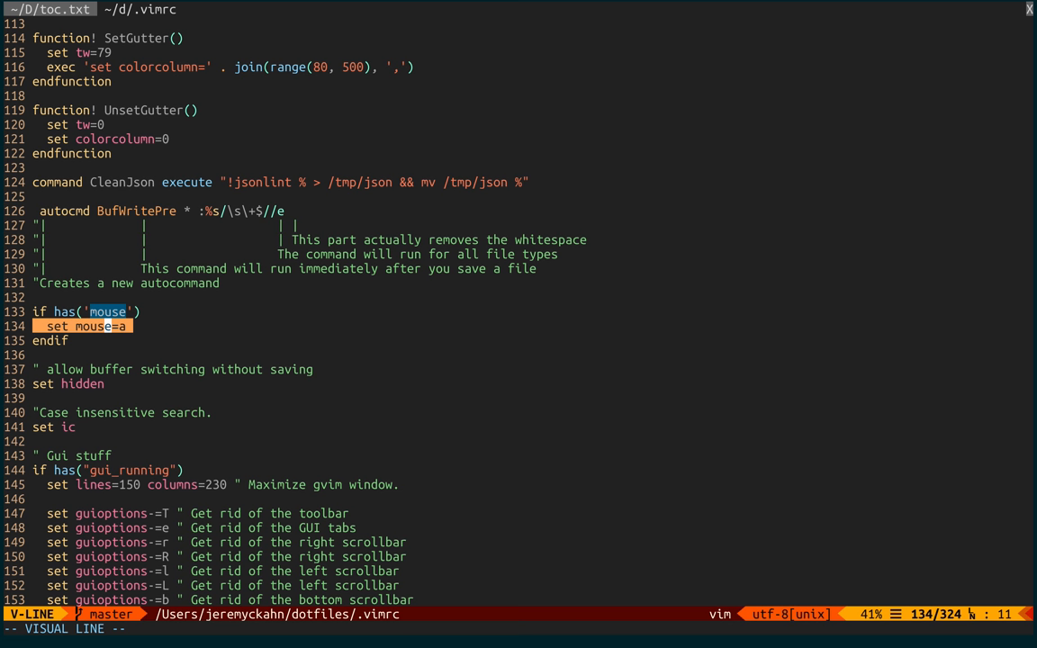
key("Escape")
type(":set mouse=")
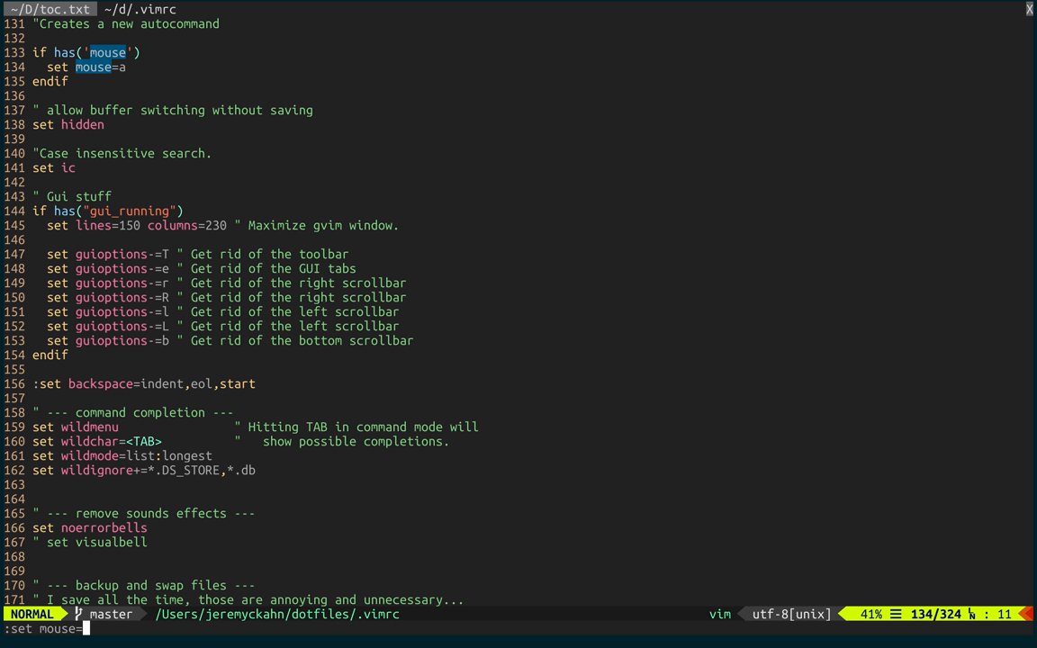
- Enable mouse support with :set mouse=a and scroll the .vimrc up
type("a")
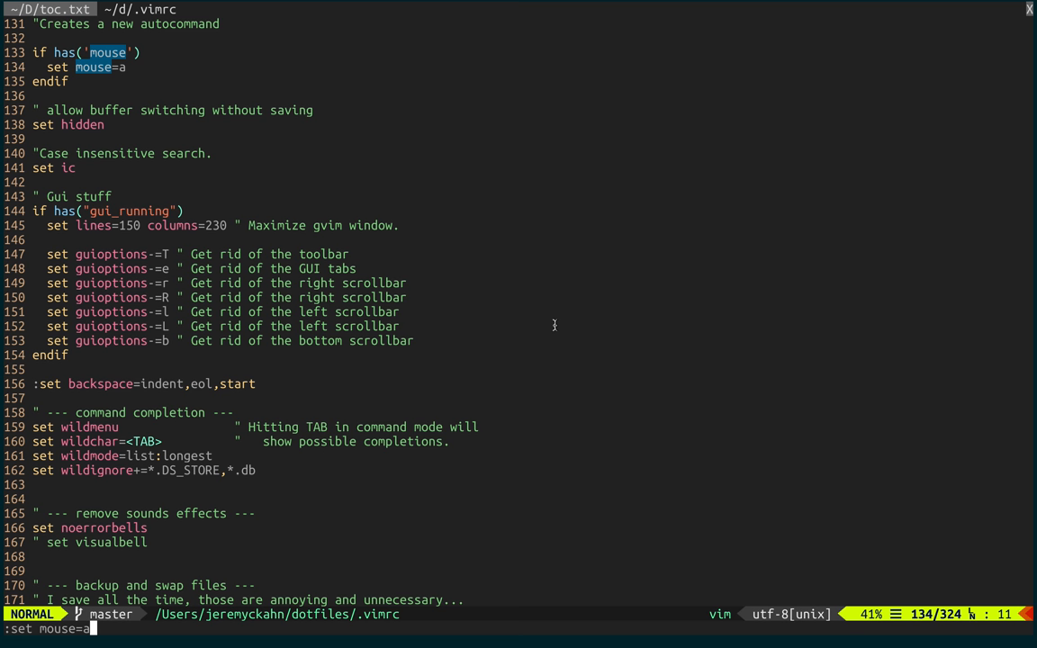
scroll("up", 3)
type(":ta")
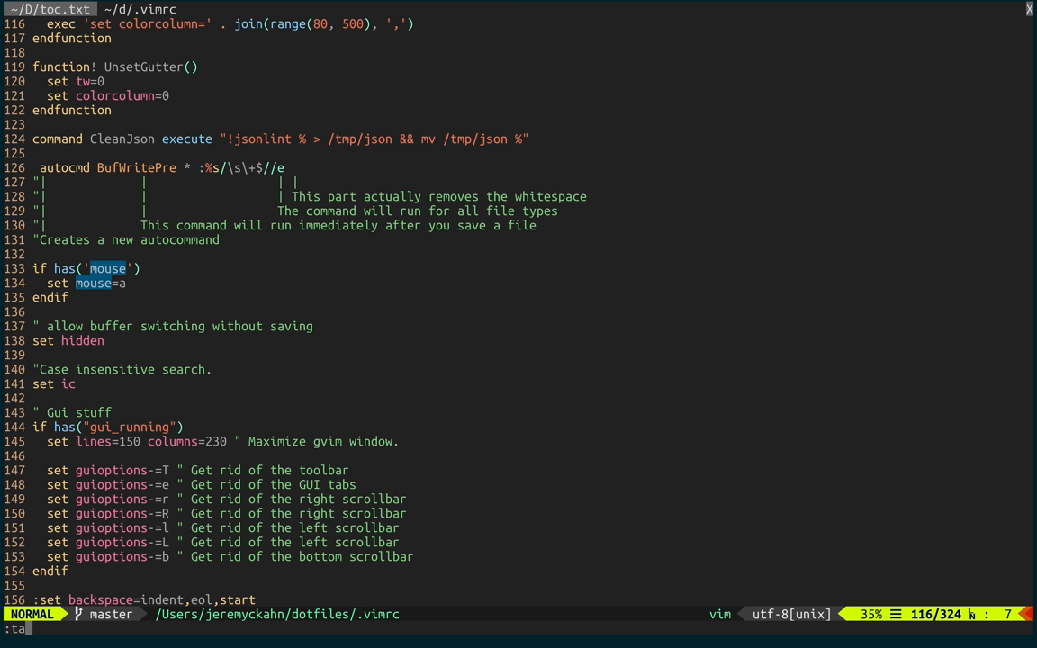
- Open an empty [No Name] tab and move a blank tab to the front with :tabm 0
key("Return")
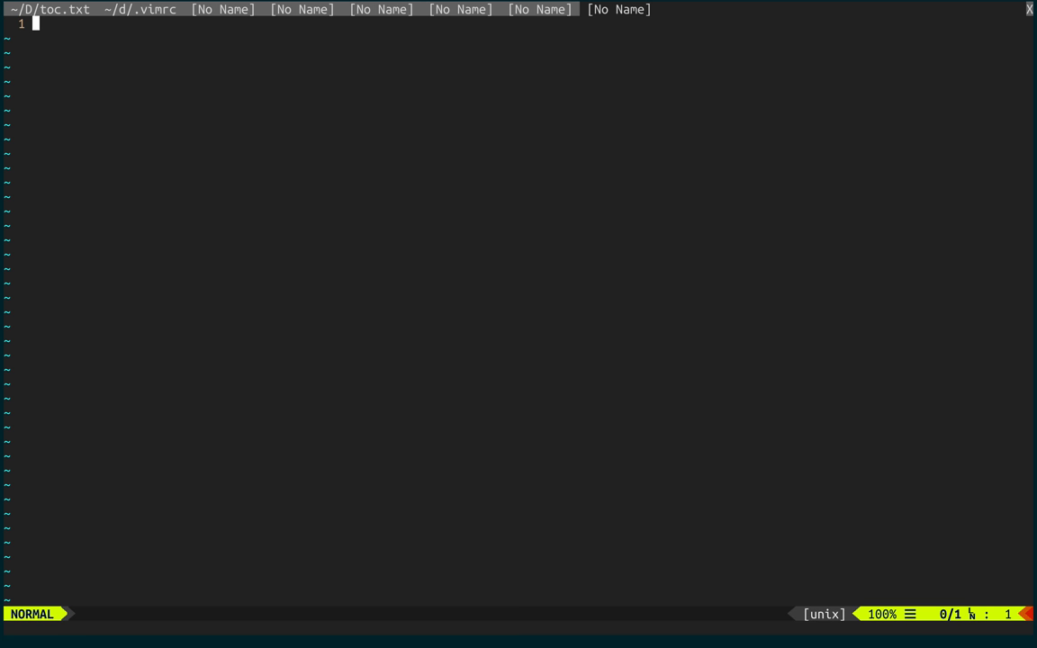
type(":tabm 0")
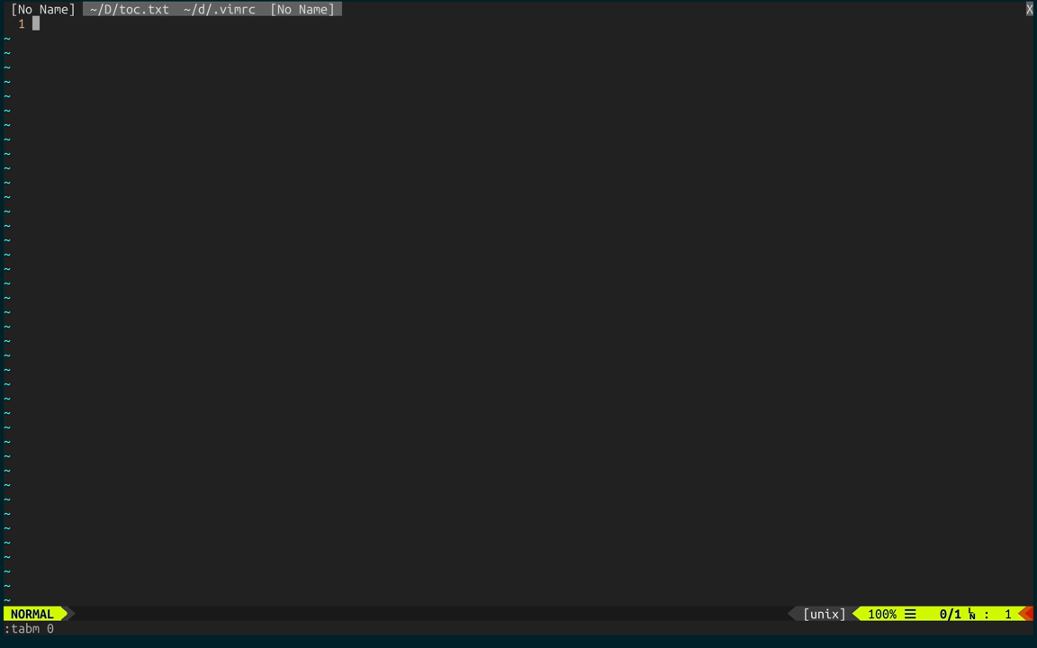
mouse_move(163, 314)
type("/tabe")
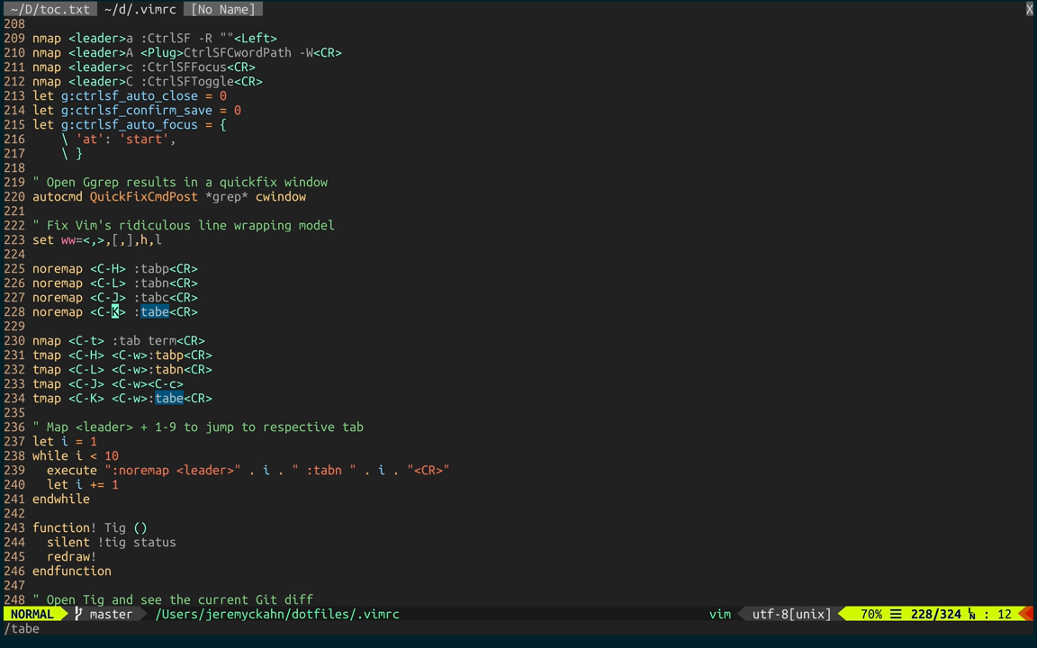
- Move up past the tab-closing and next-tab mappings, then switch to the blank tab with :tabp
key("k")
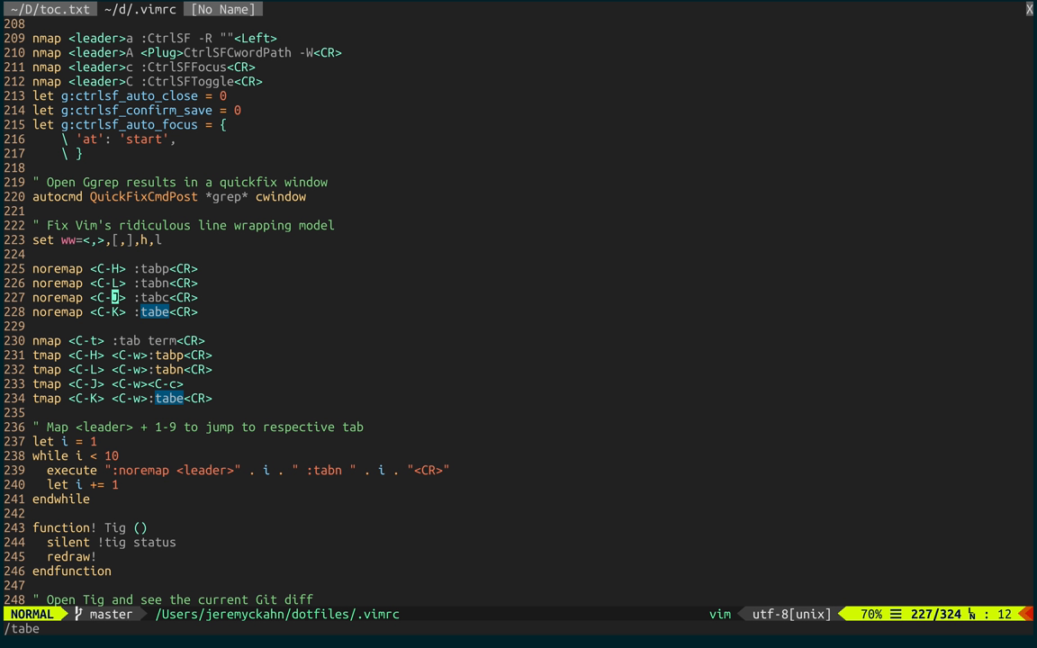
key("k")
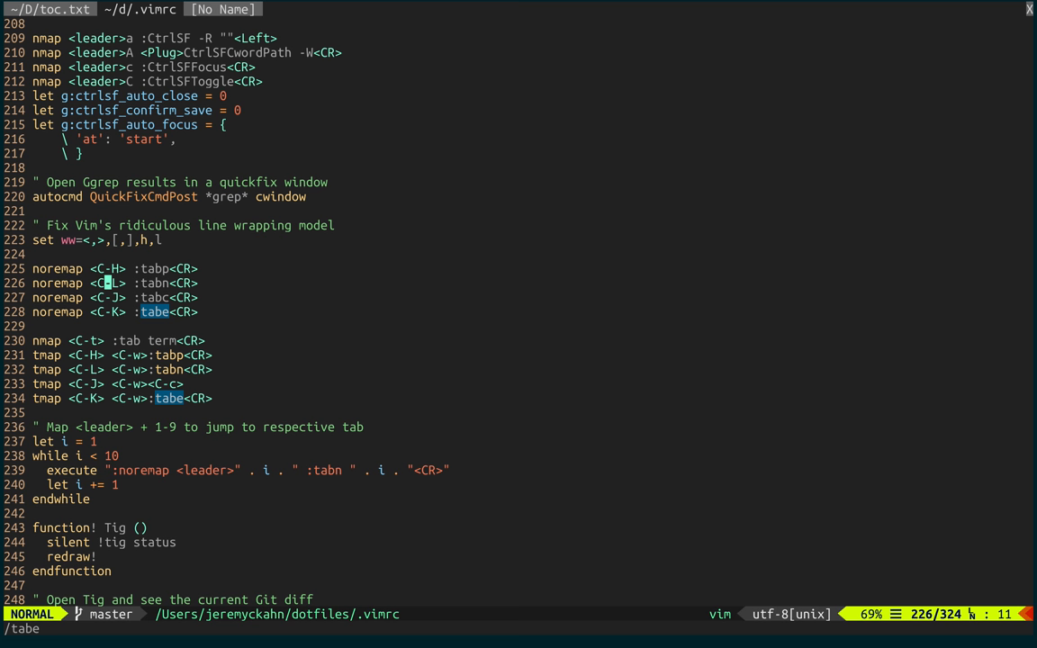
key("Return")
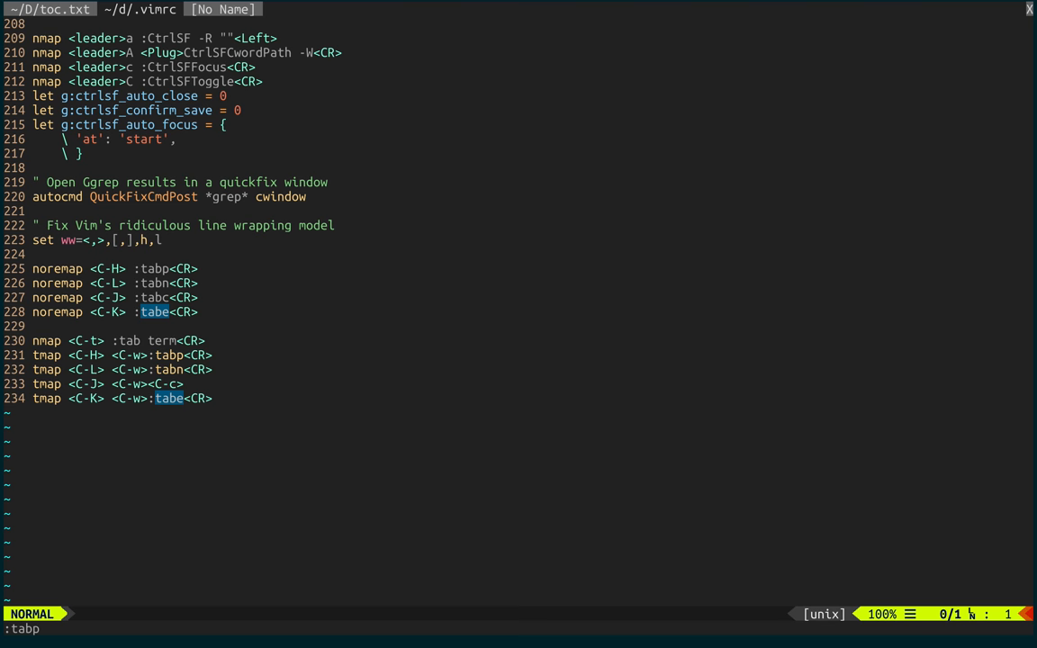